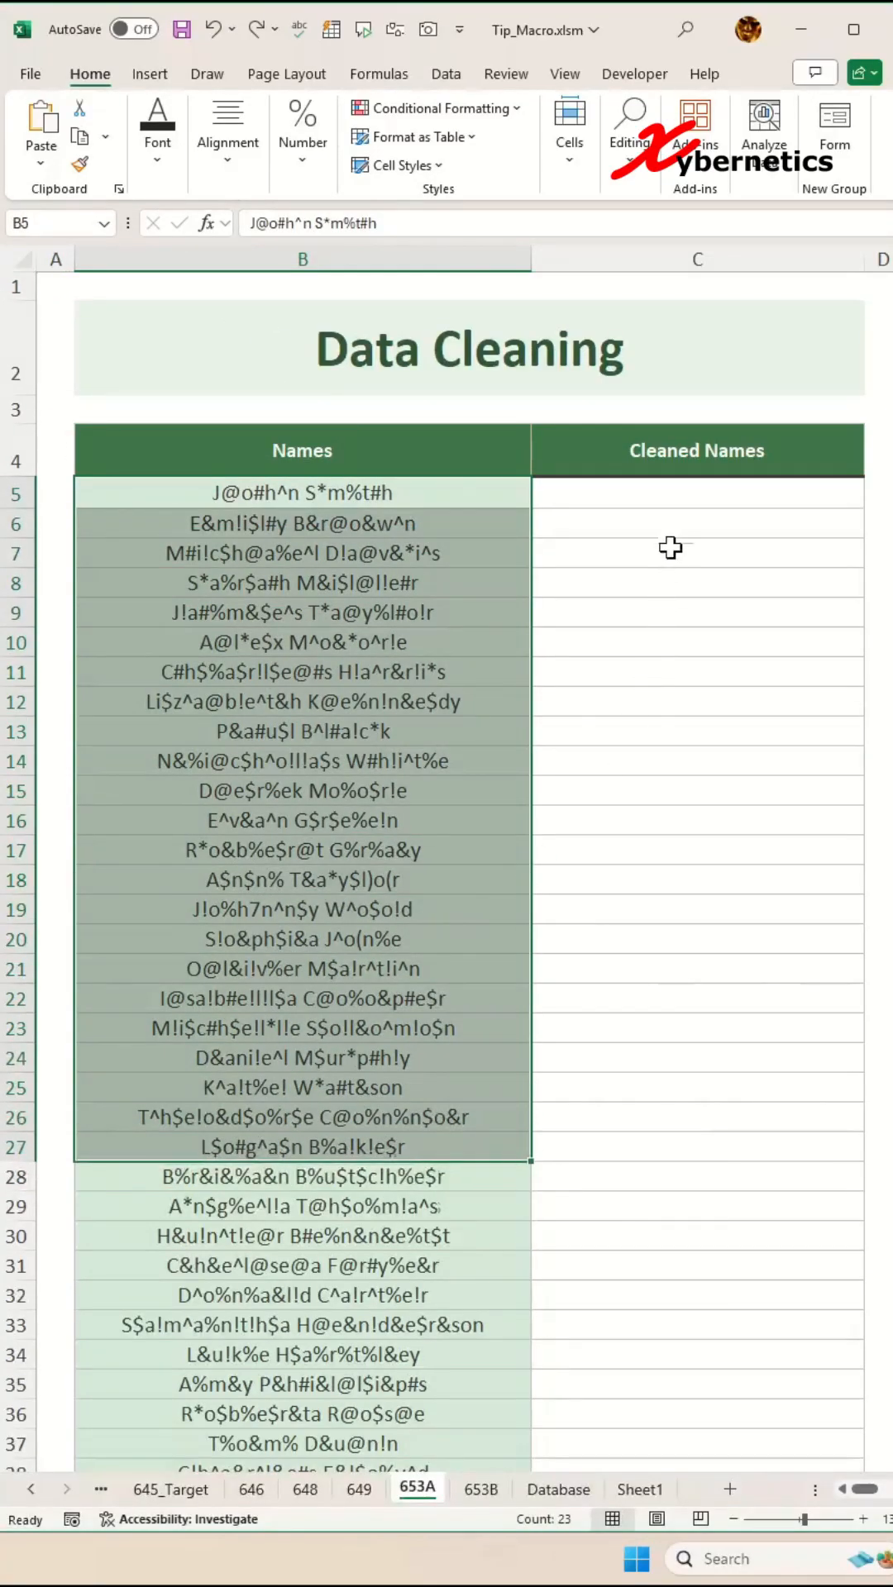
- Enter John Smith in C5 as the first cleaned-name example for Flash Fill
text(John Smith)
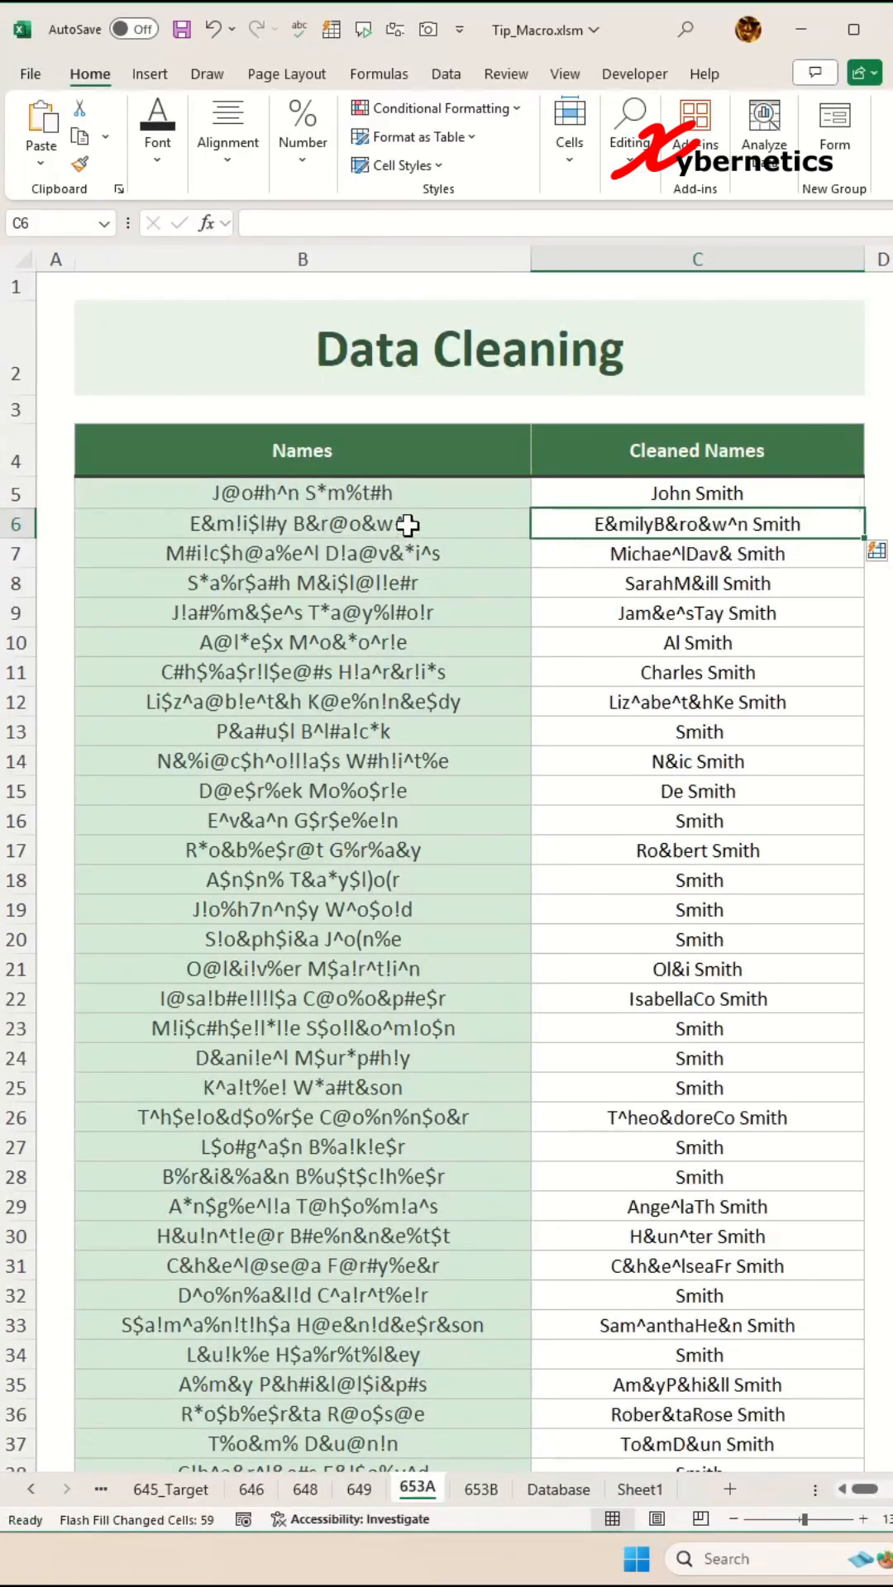
click(301, 492)
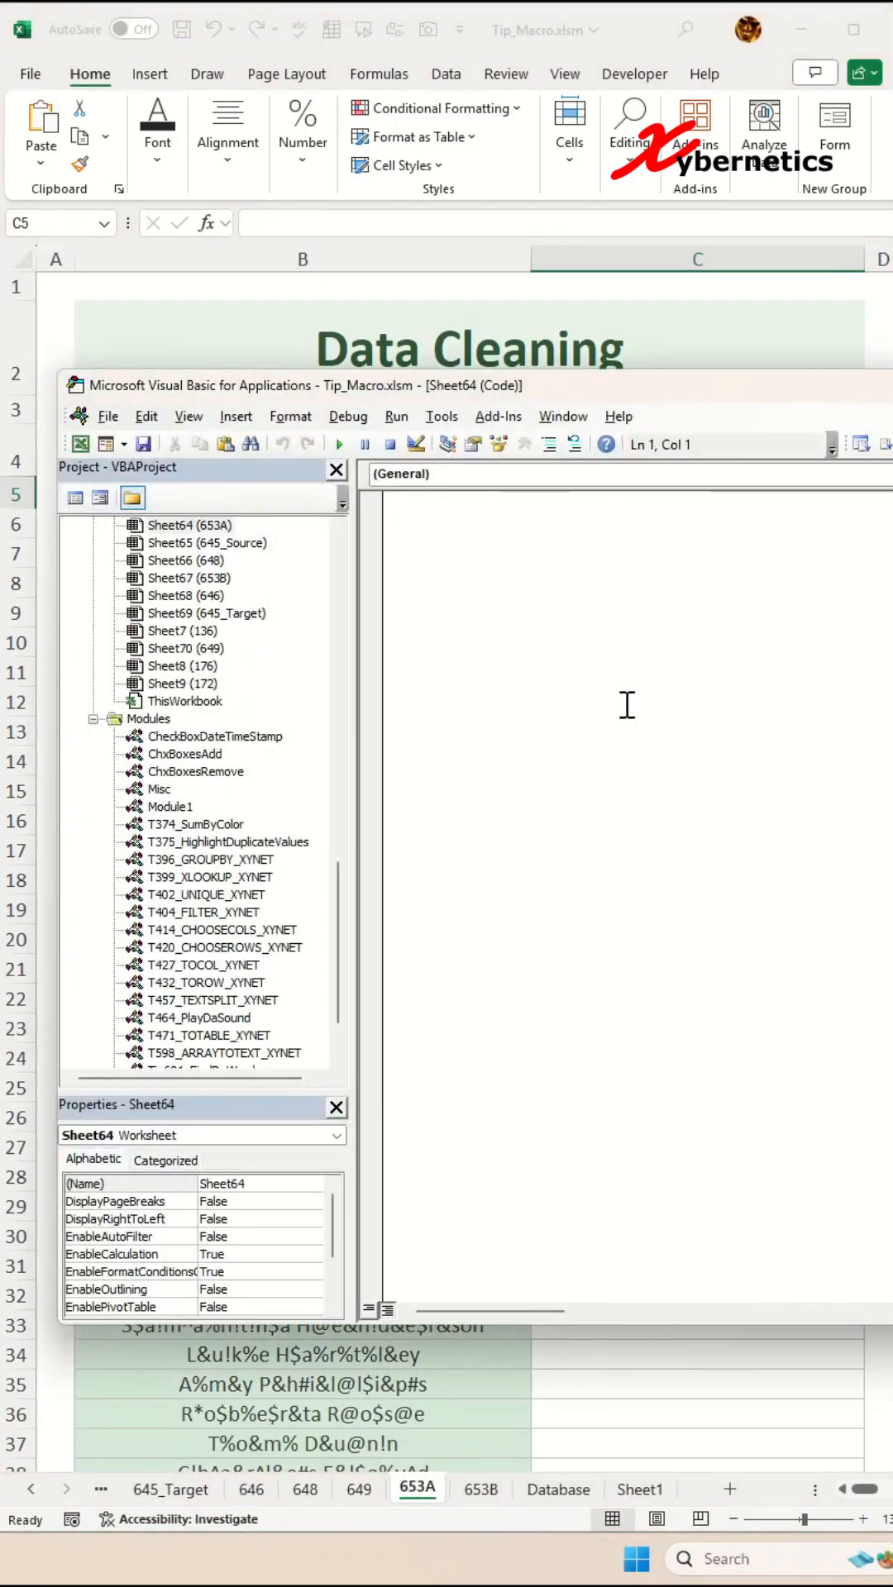
- Insert a new empty module into the VBA project for the CLEANDATA_XYNET function
right_click(147, 717)
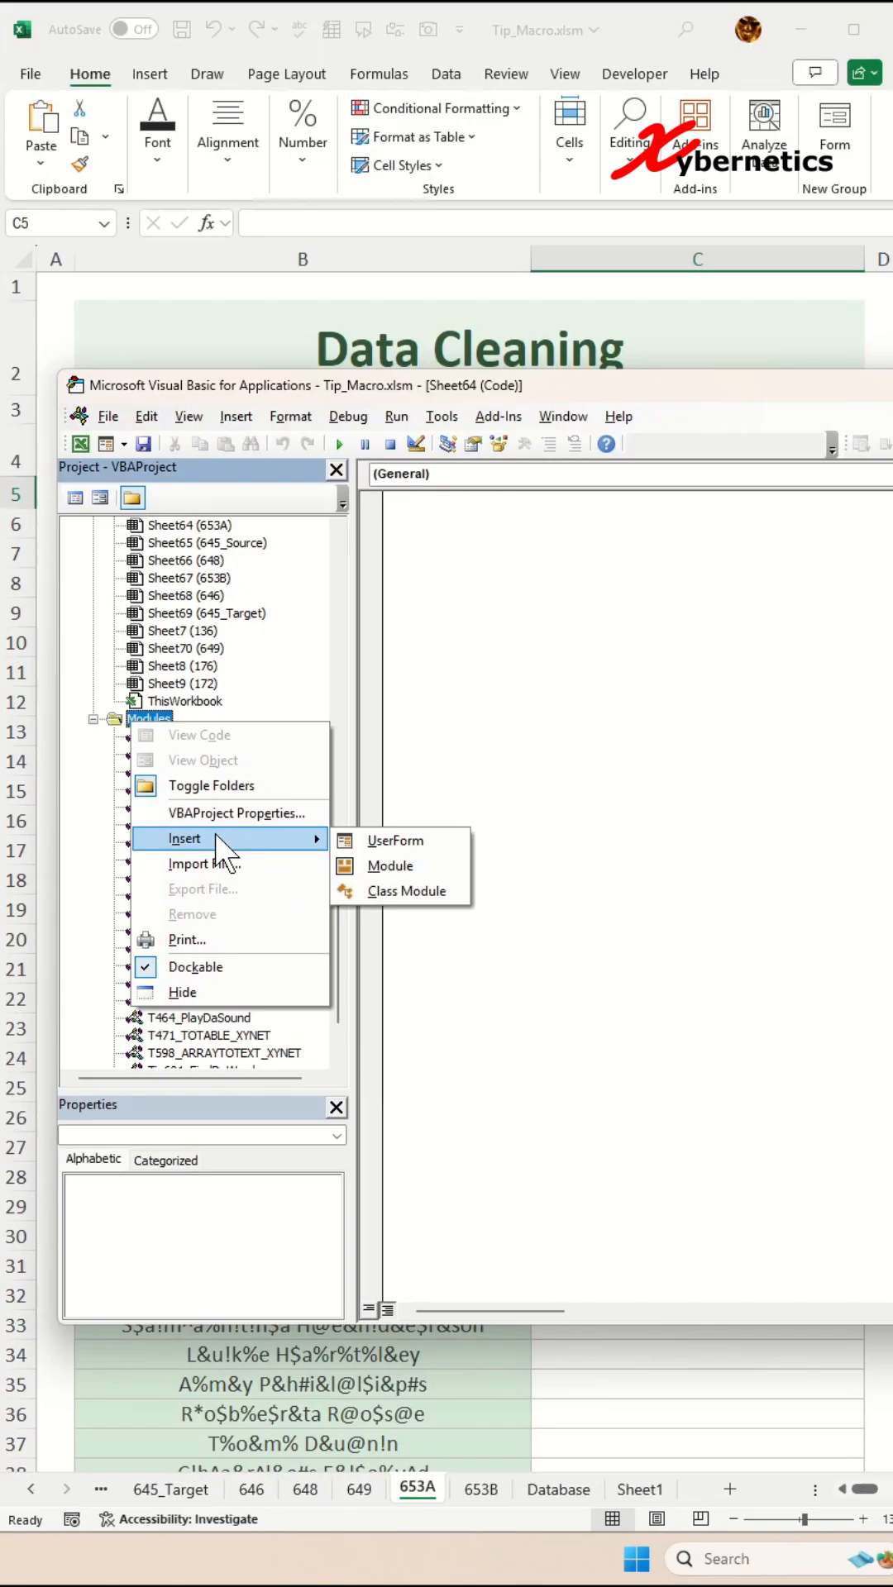
click(390, 865)
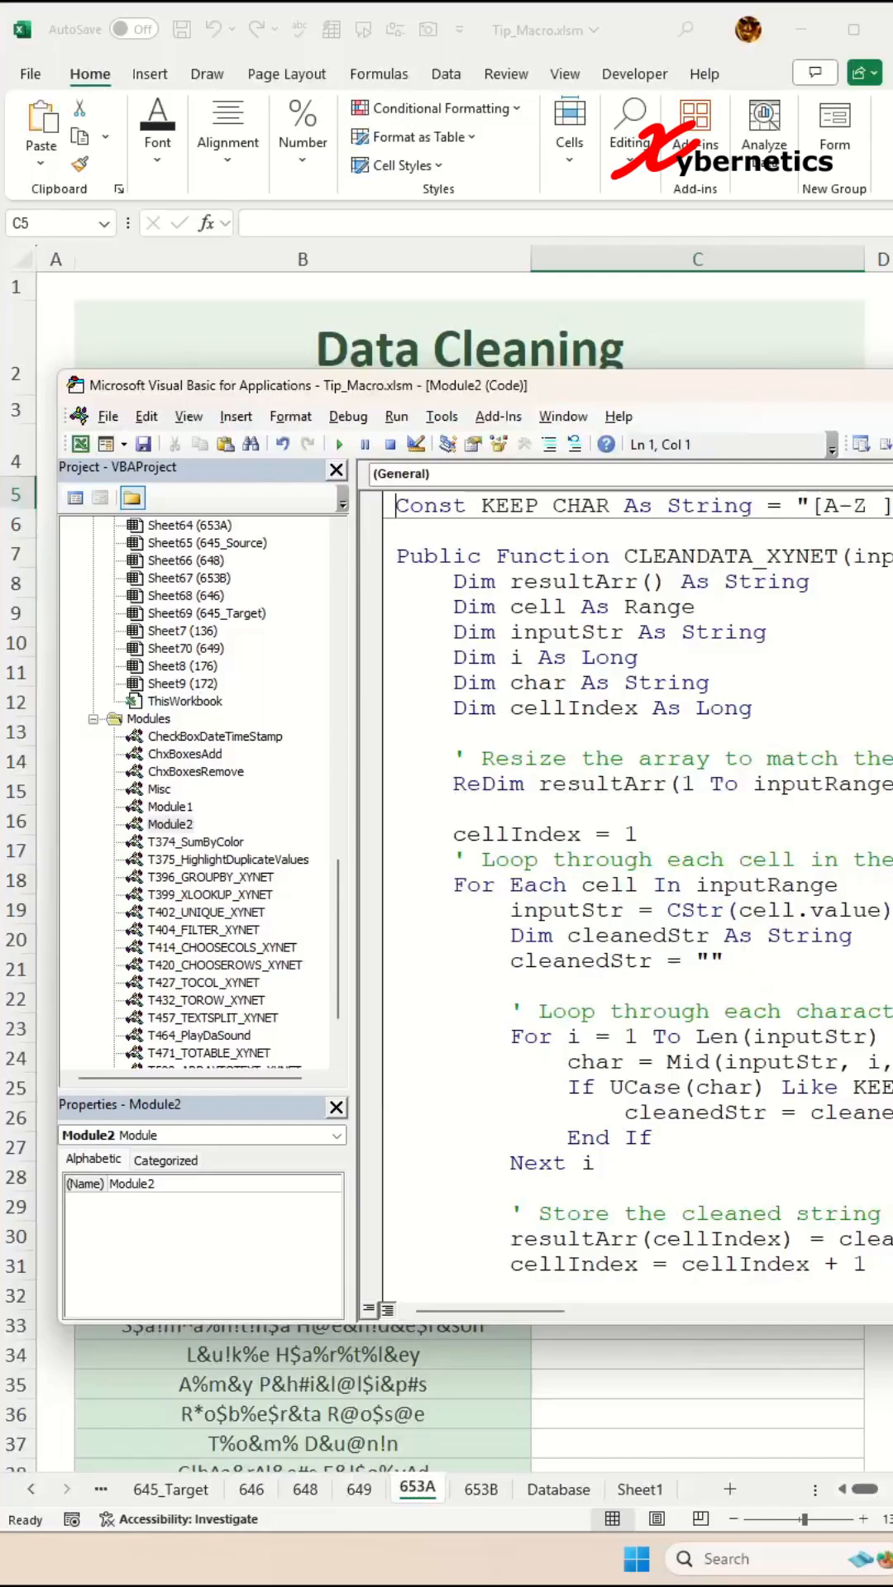
mouse_move(709, 666)
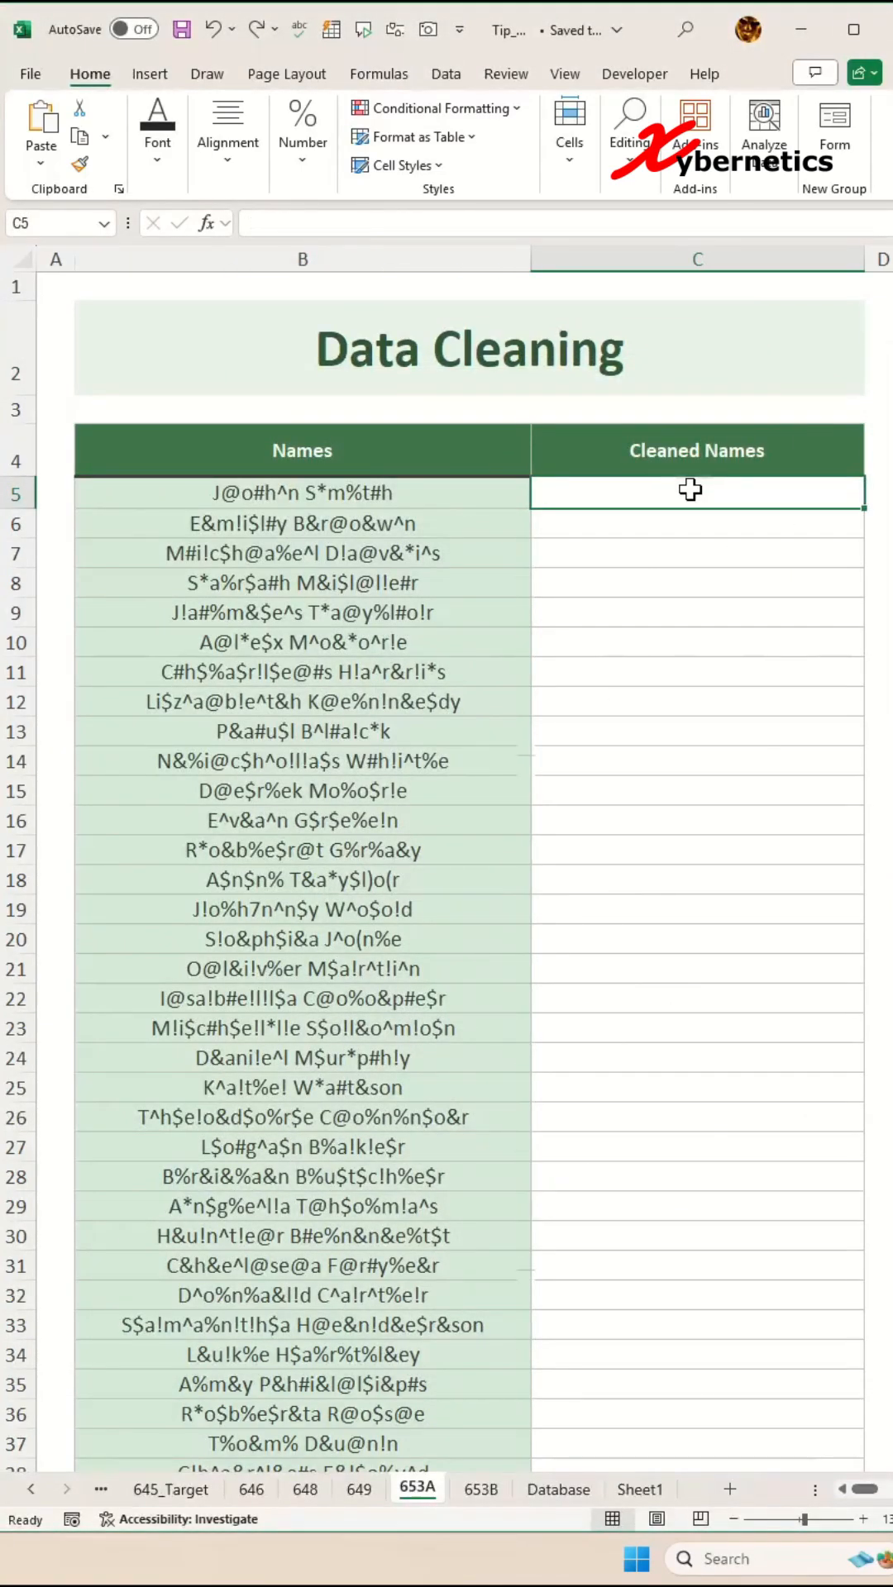
- Enter =CLEANDATA_XYNET(B5) in C5, returning "John Smth", then reopen it for editing
text(=)
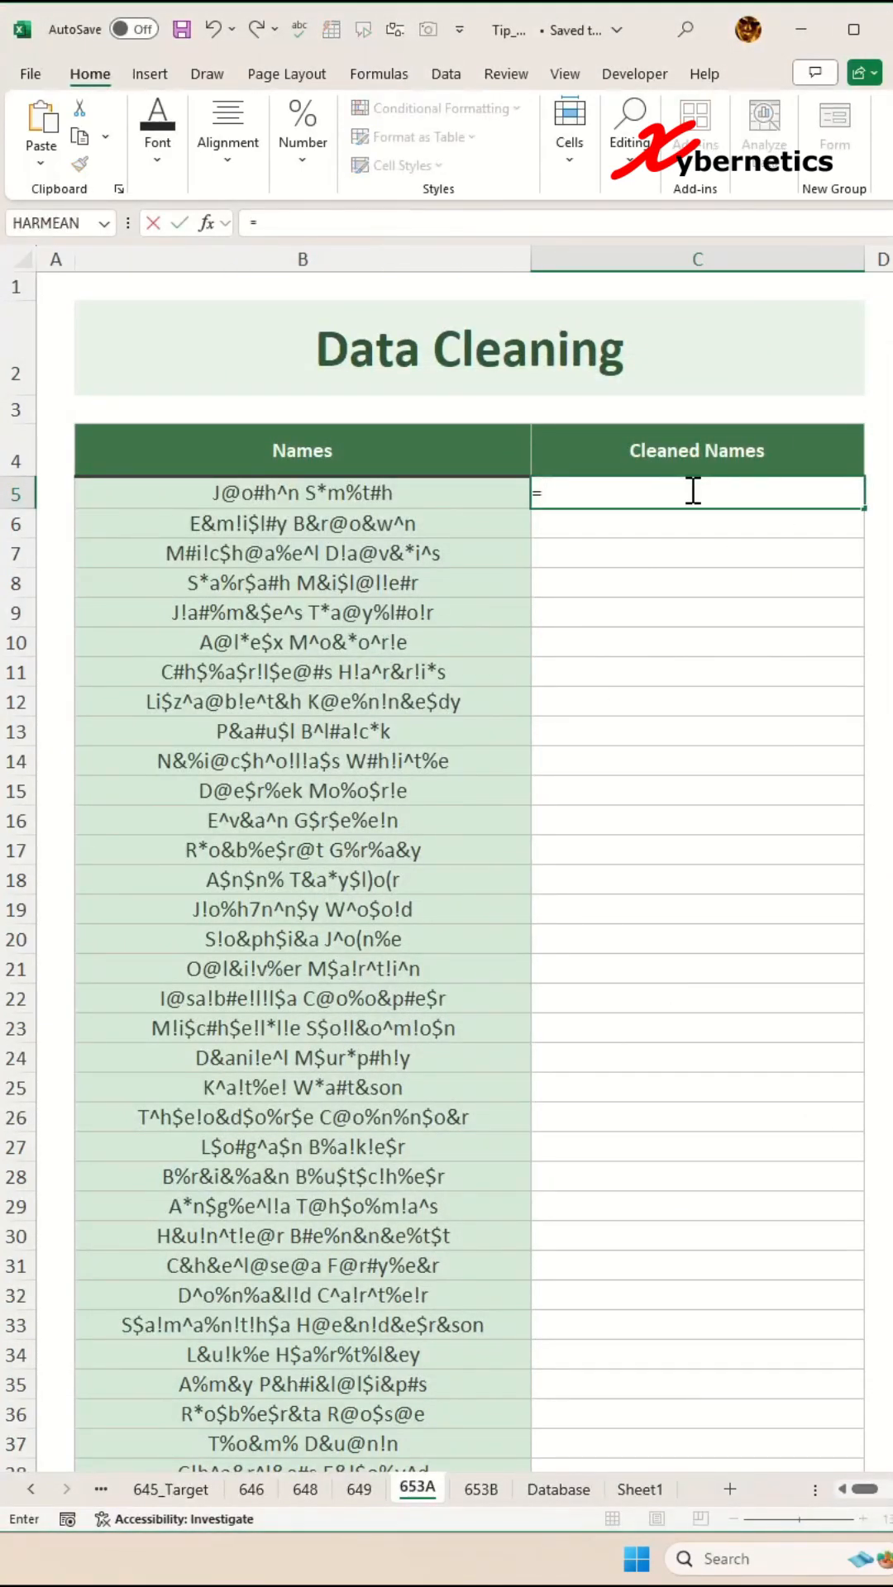
text(CLEANDATA_XYNET()
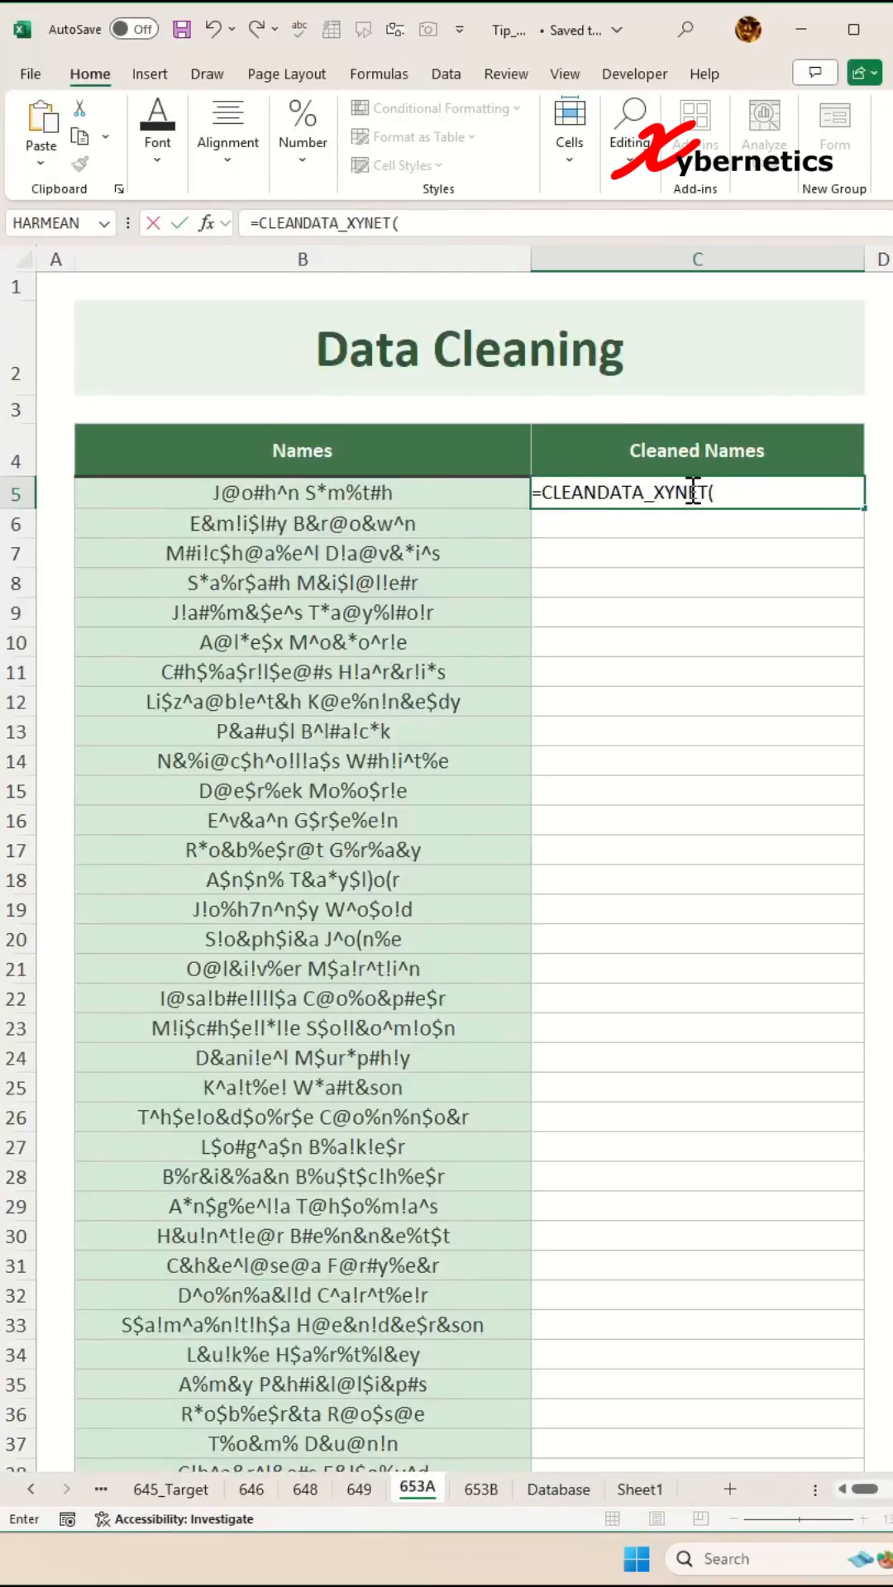
click(301, 493)
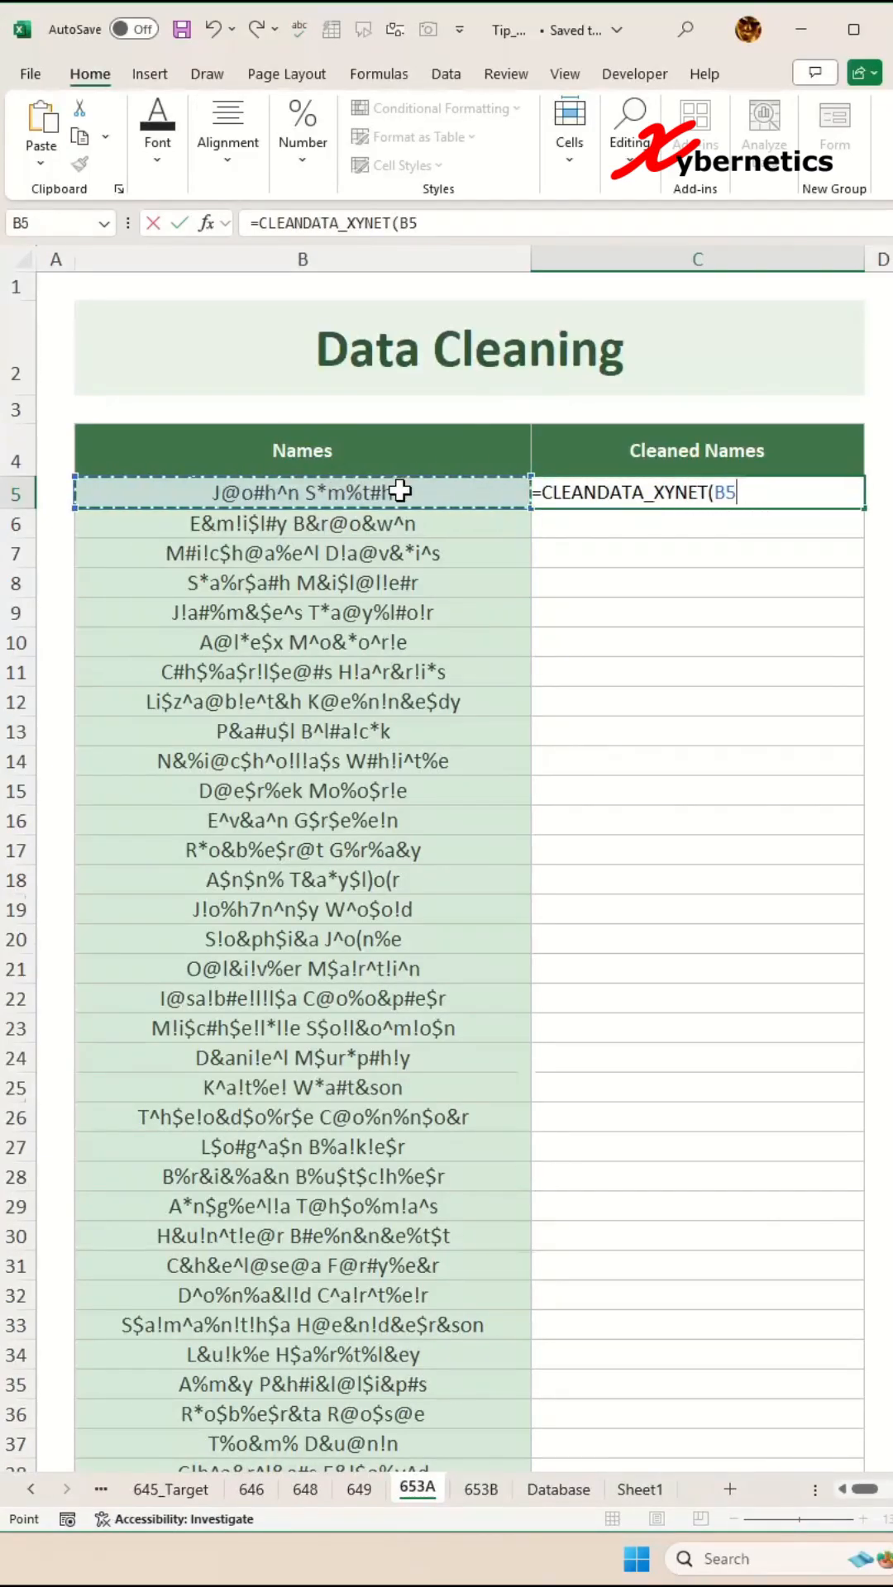
key(enter)
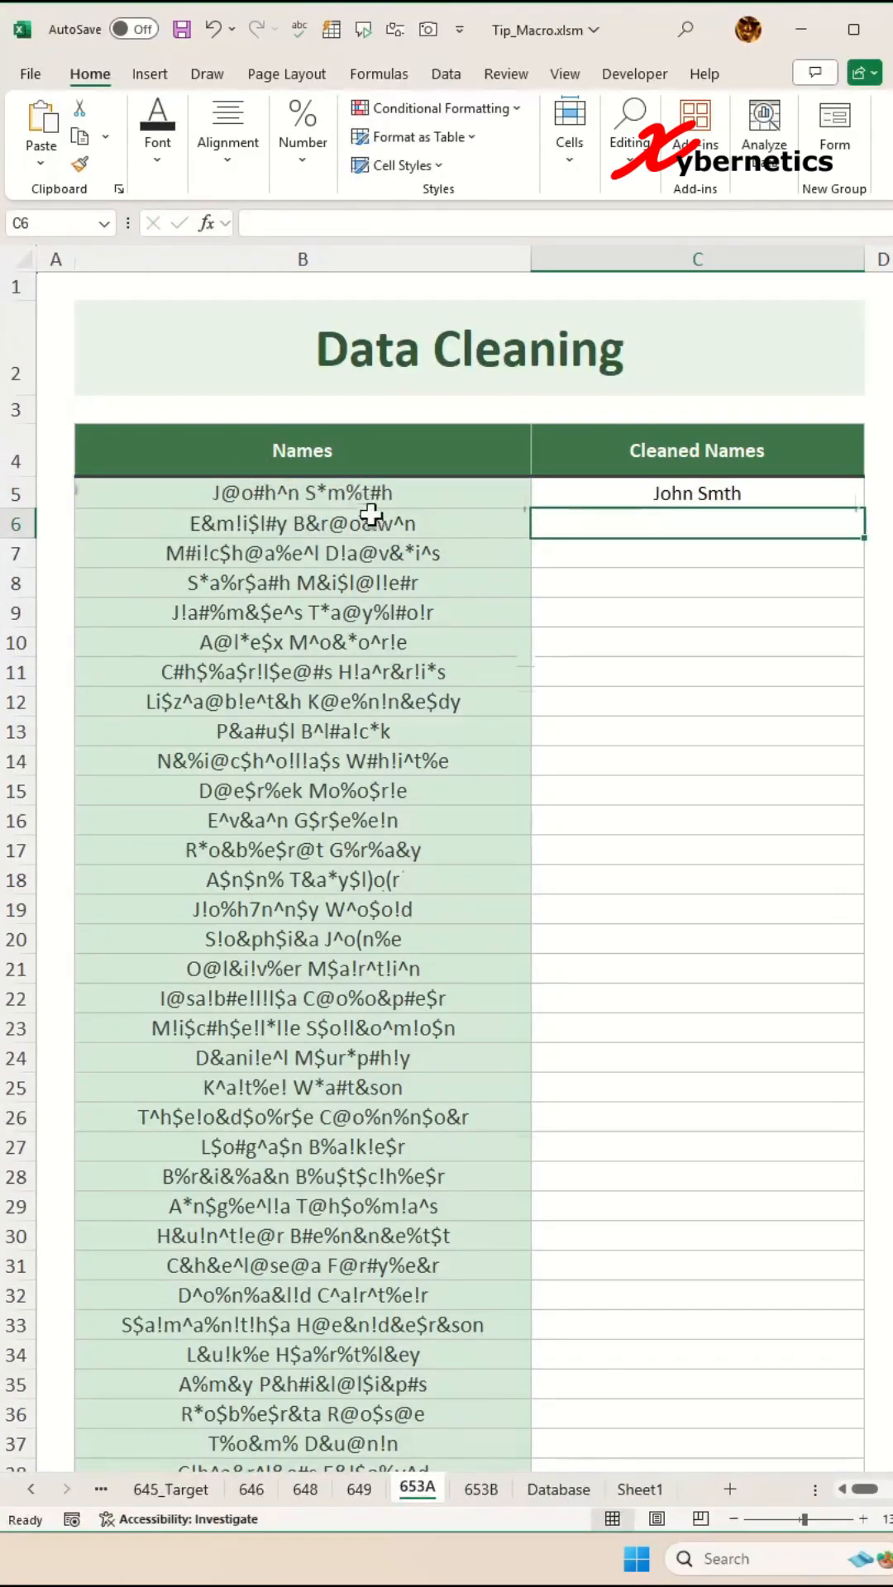
text(=CLEANDATA_XYNET(B5))
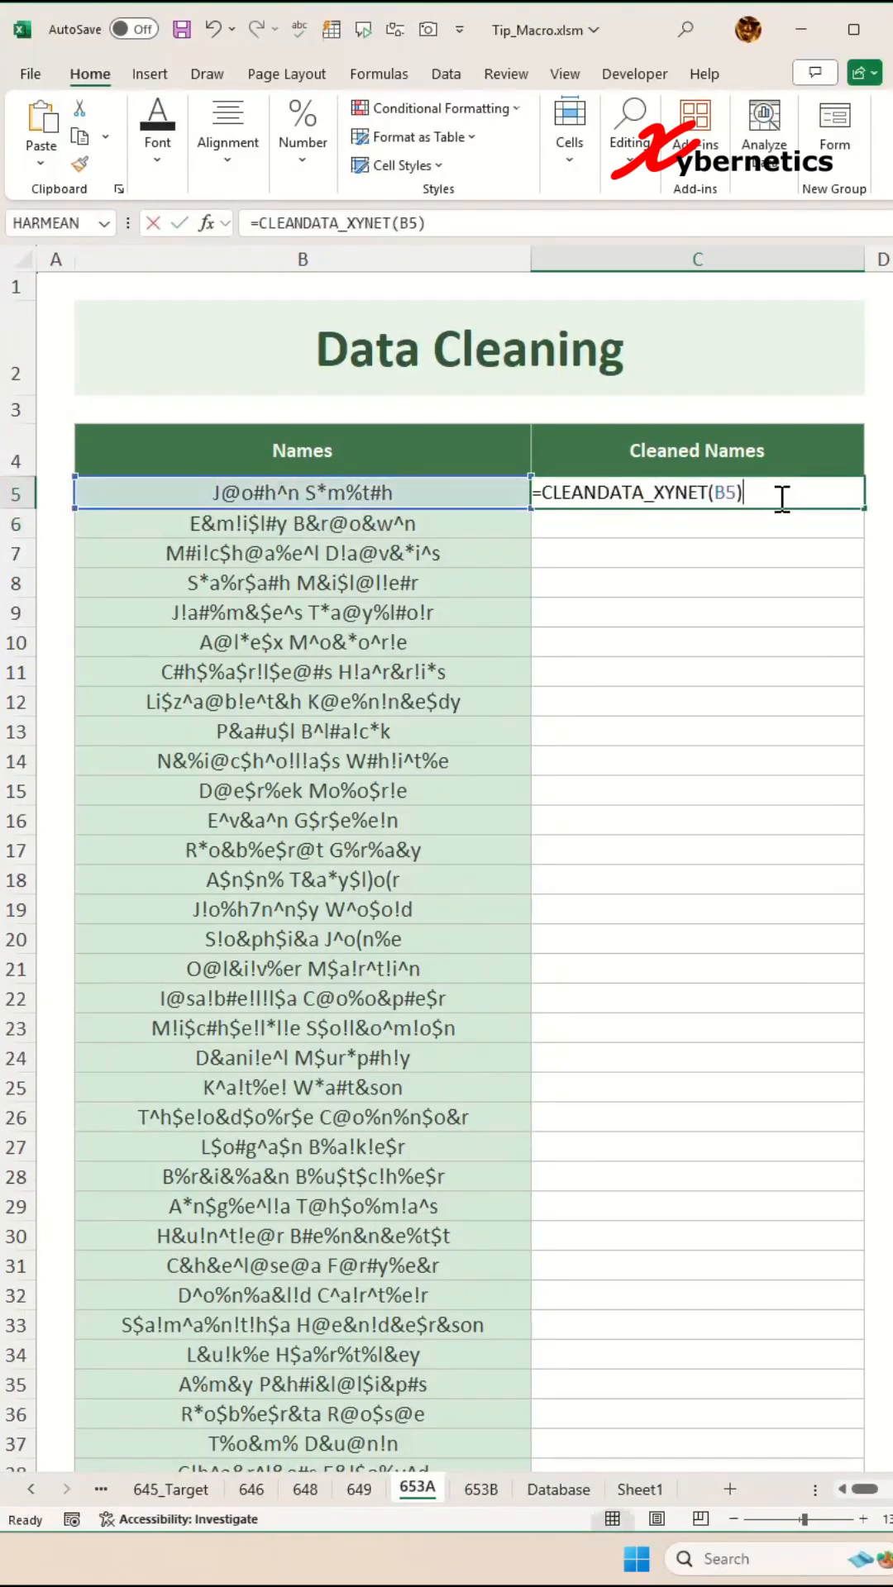
- Extend the formula to =CLEANDATA_XYNET(B5:B64) so cleaned names spill down column C
text(:B64)
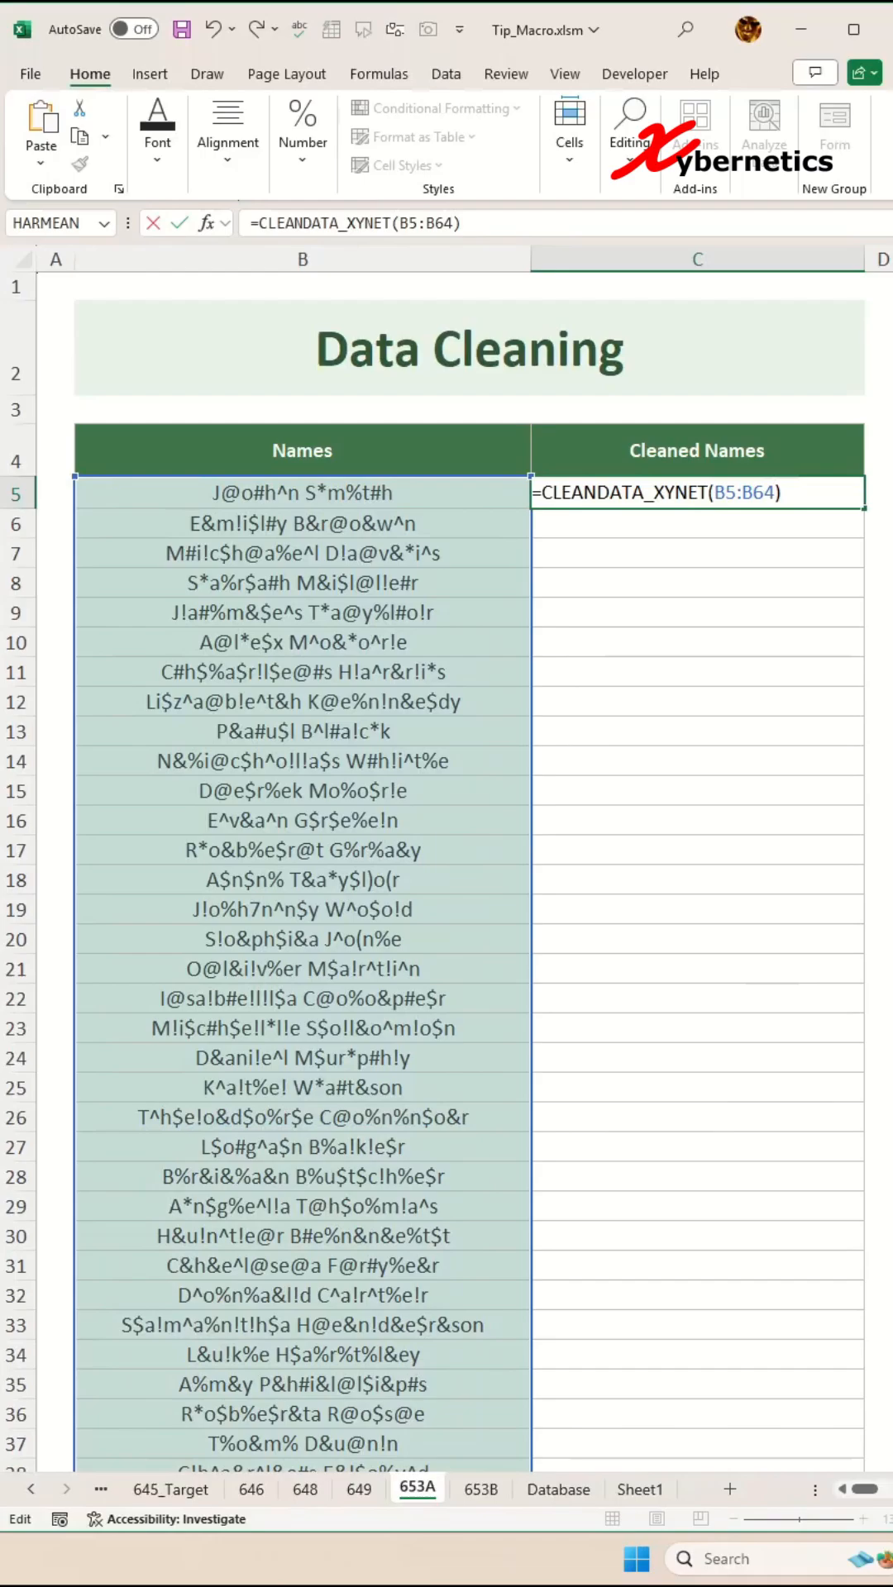
key(Enter)
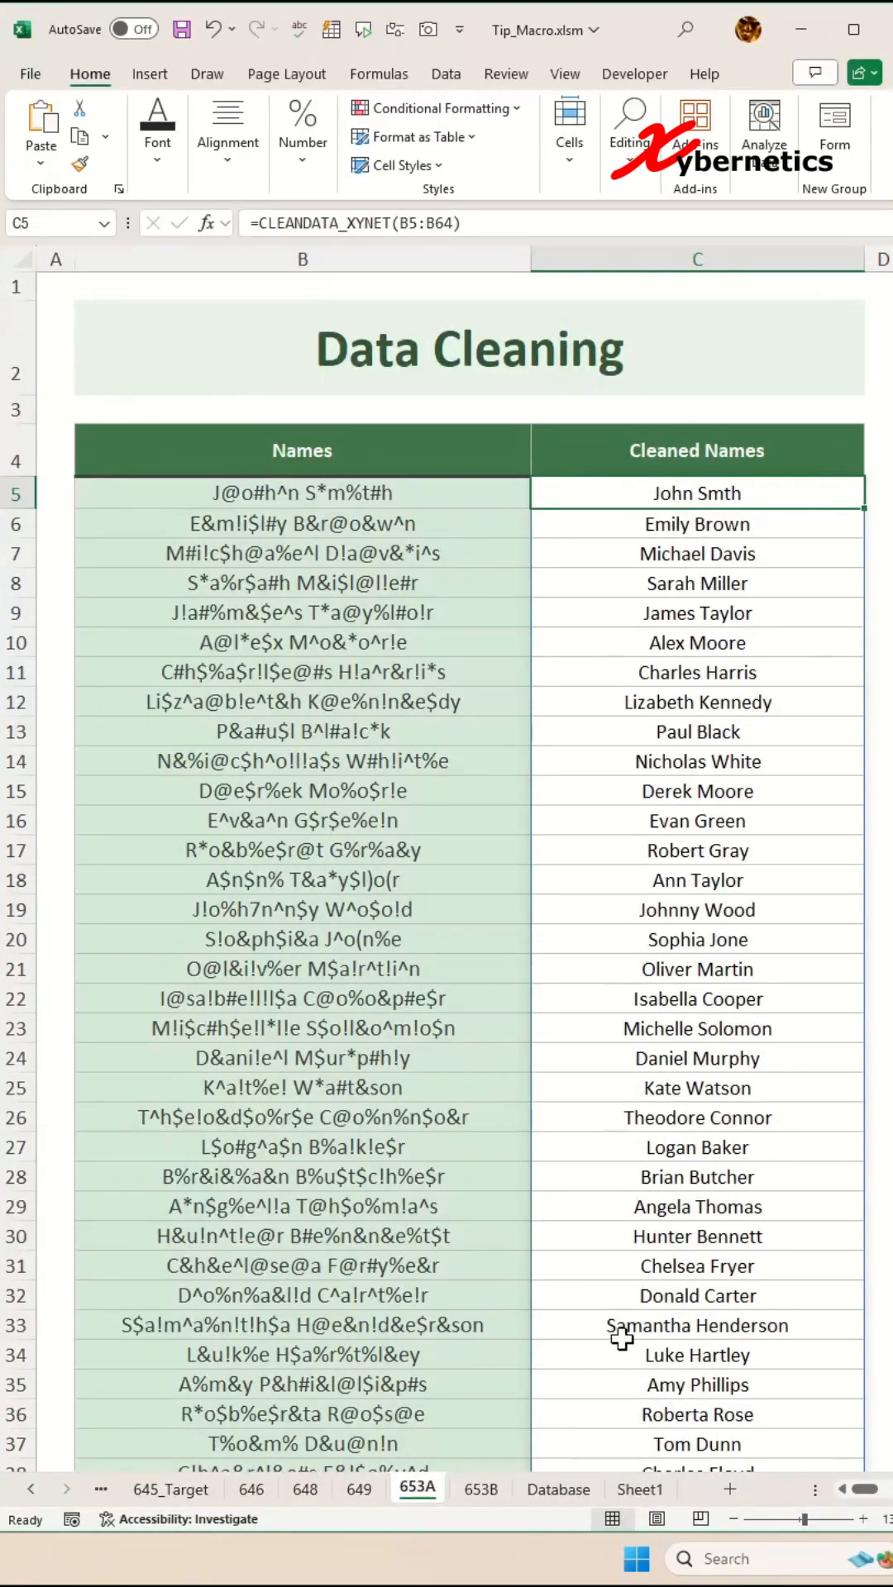
click(480, 1489)
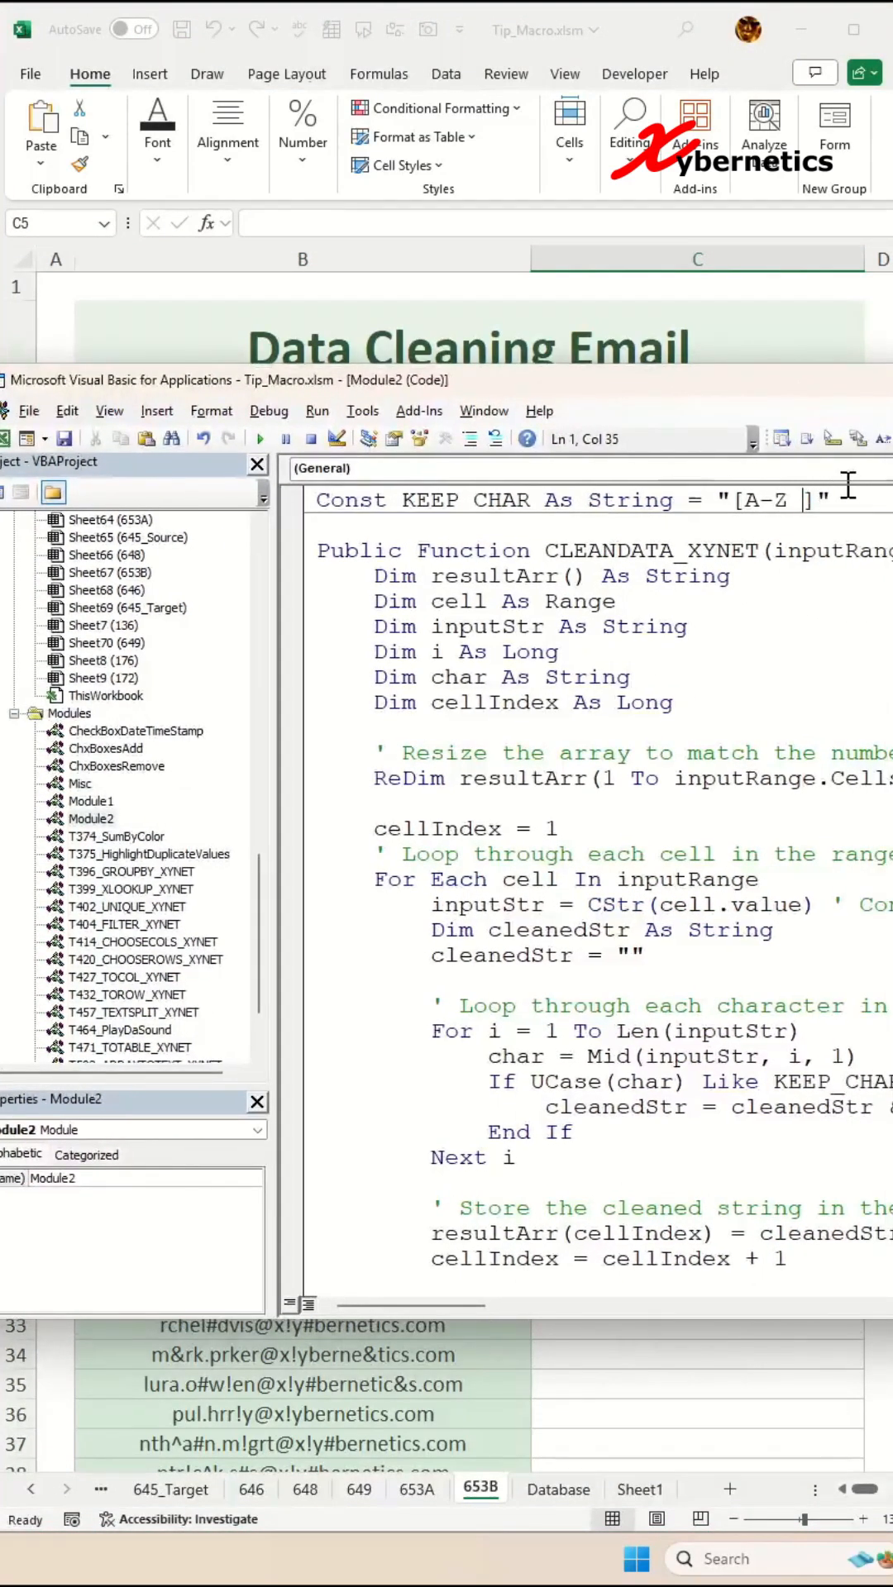
- Change KEEP_CHAR to "[A-Z @.]" and return to the email addresses sheet 653B
text(@.)
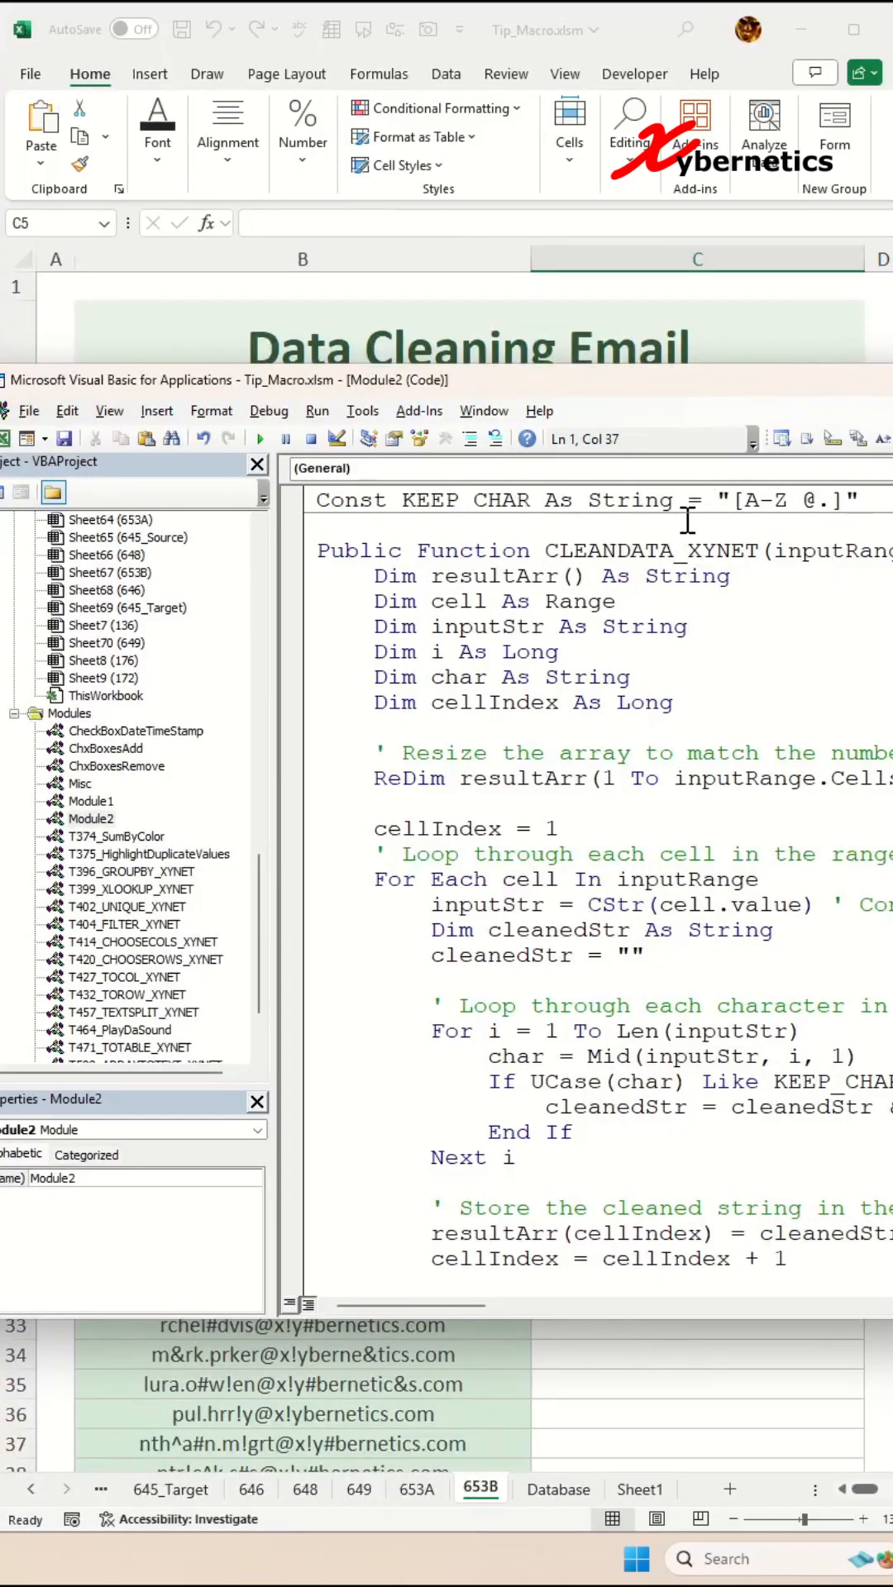
click(65, 438)
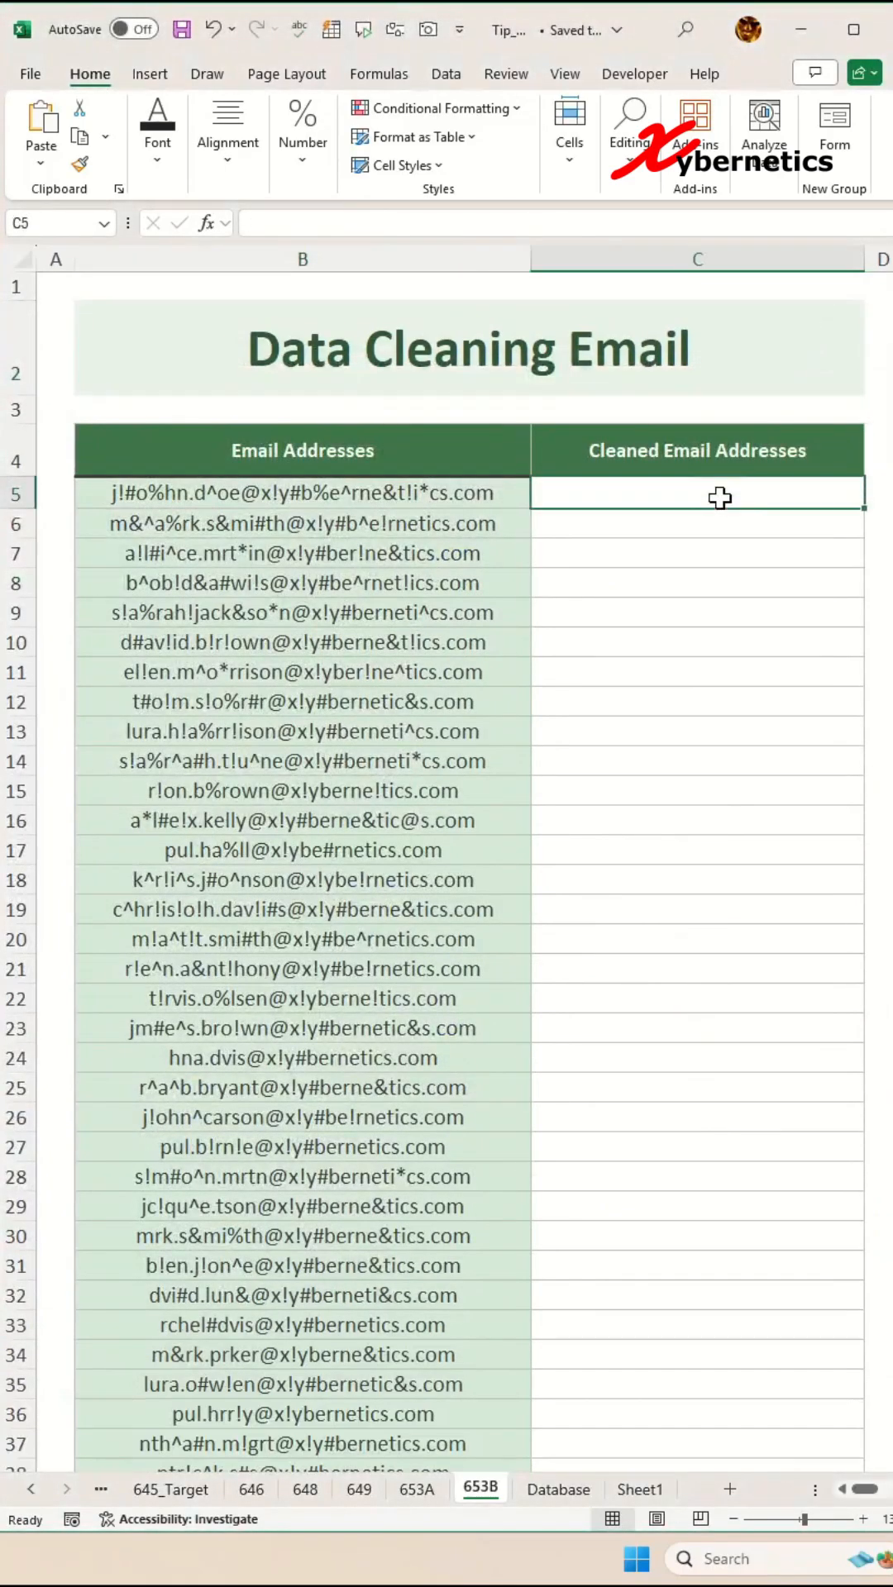
- Enter =CLEANDATA_XYNET(B5:B64) in C5 to spill cleaned email addresses down column C
text(=CLEANDATA_XYNET()
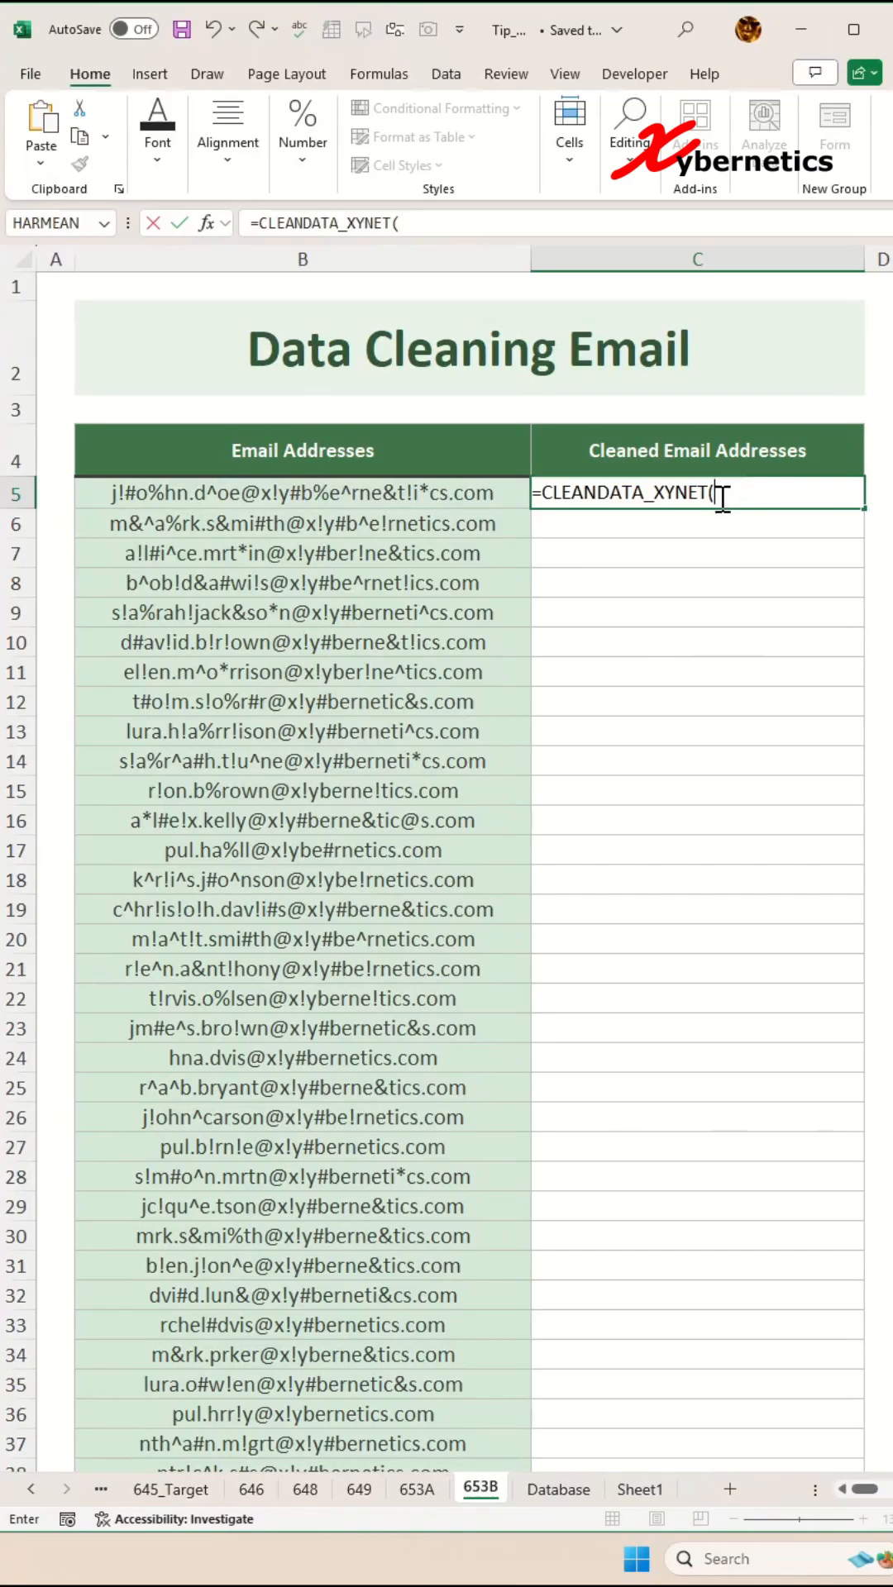
drag(301, 492, 301, 1452)
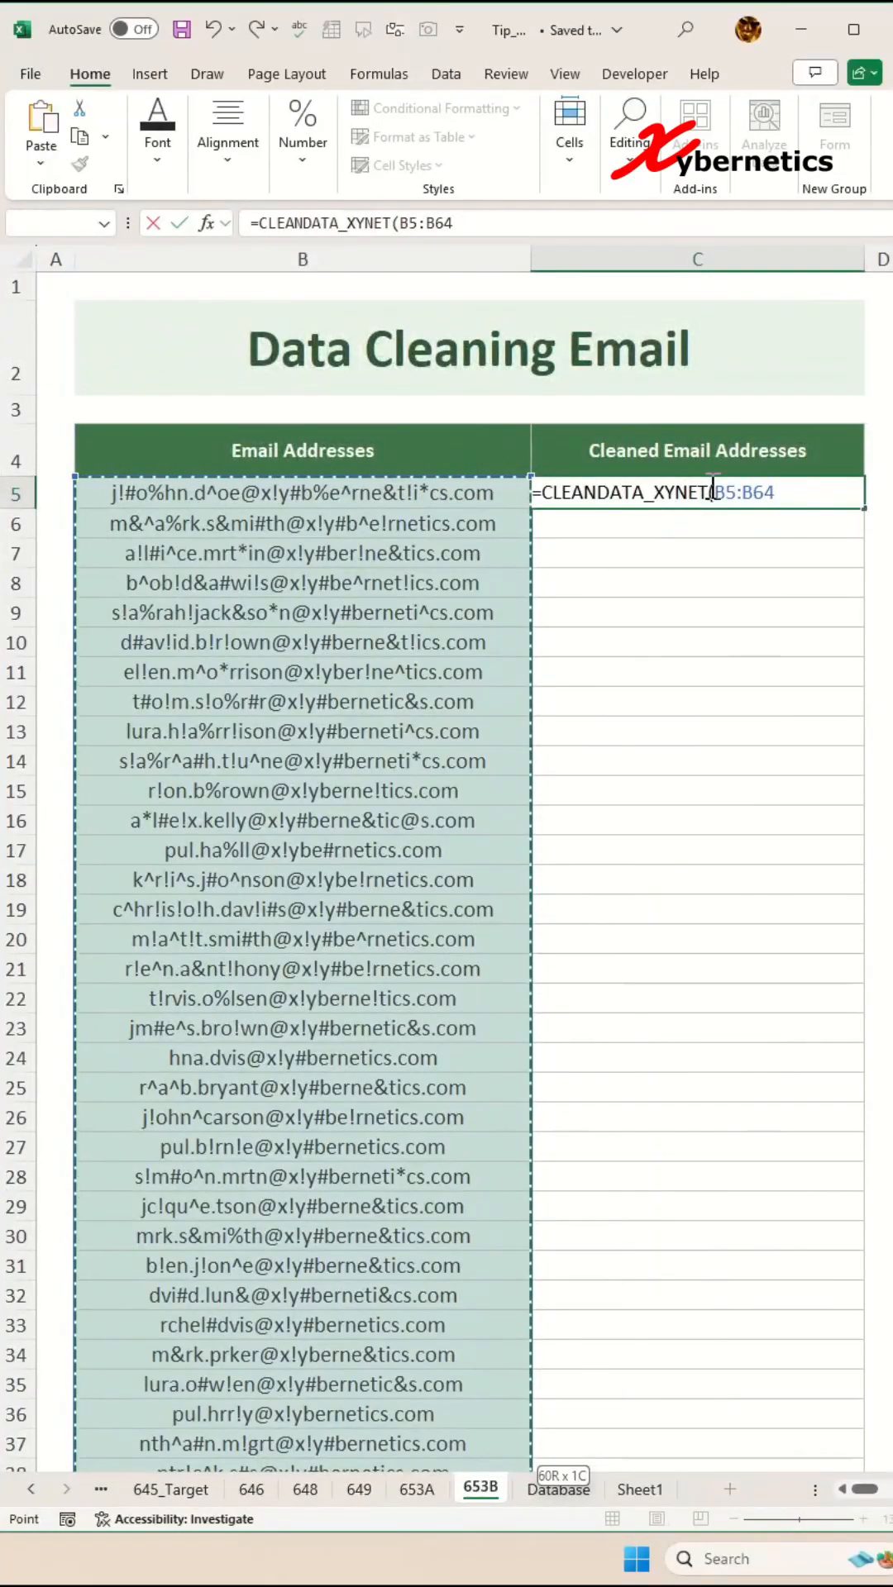
key(Enter)
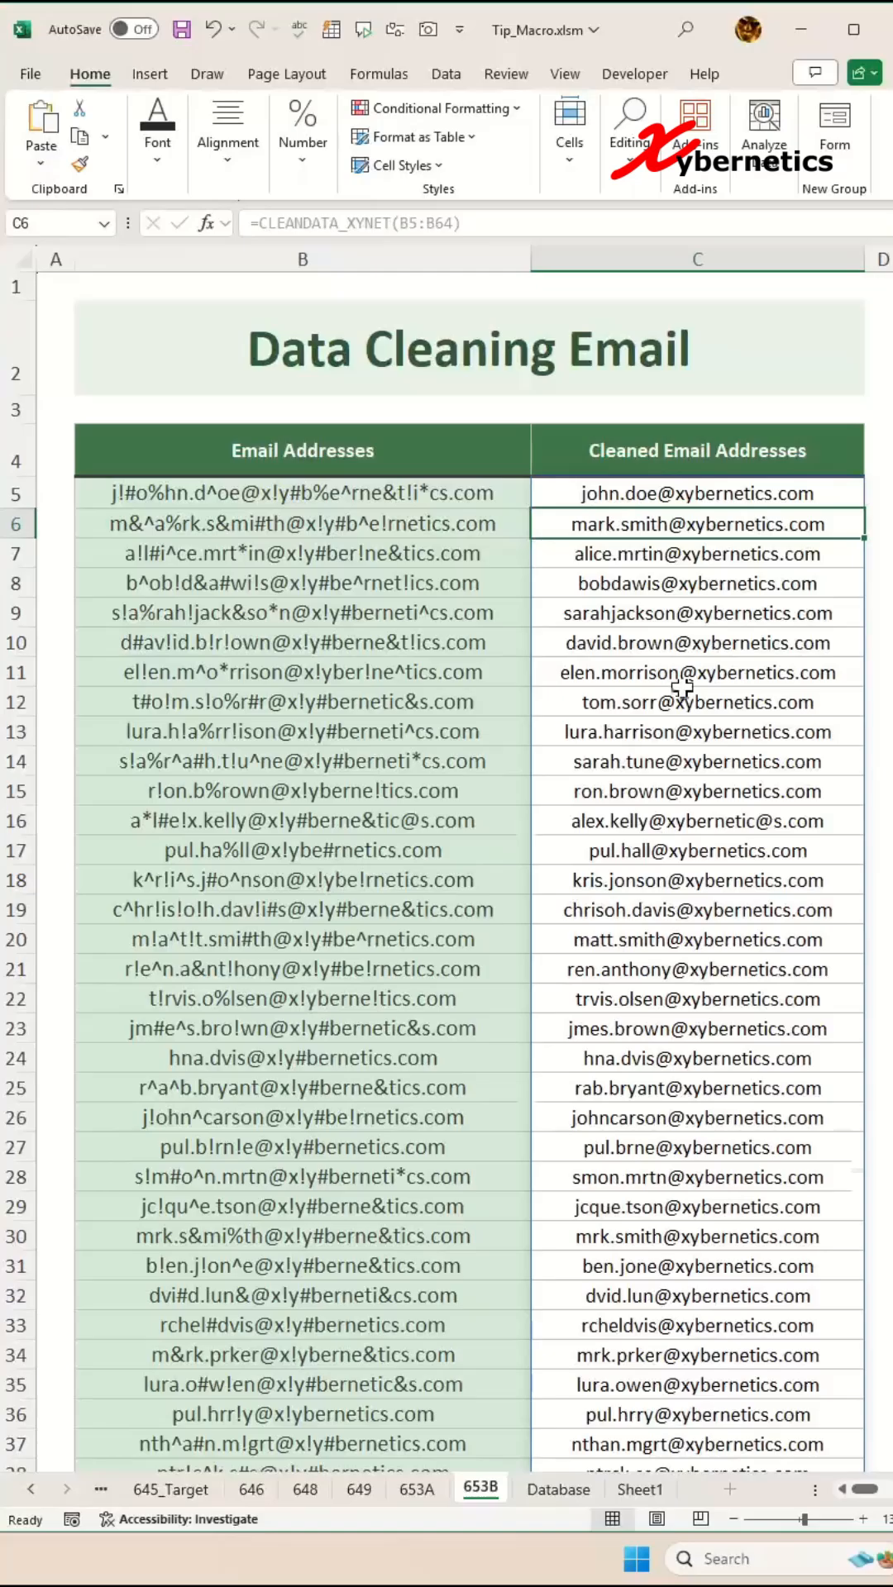
scroll(down, 3)
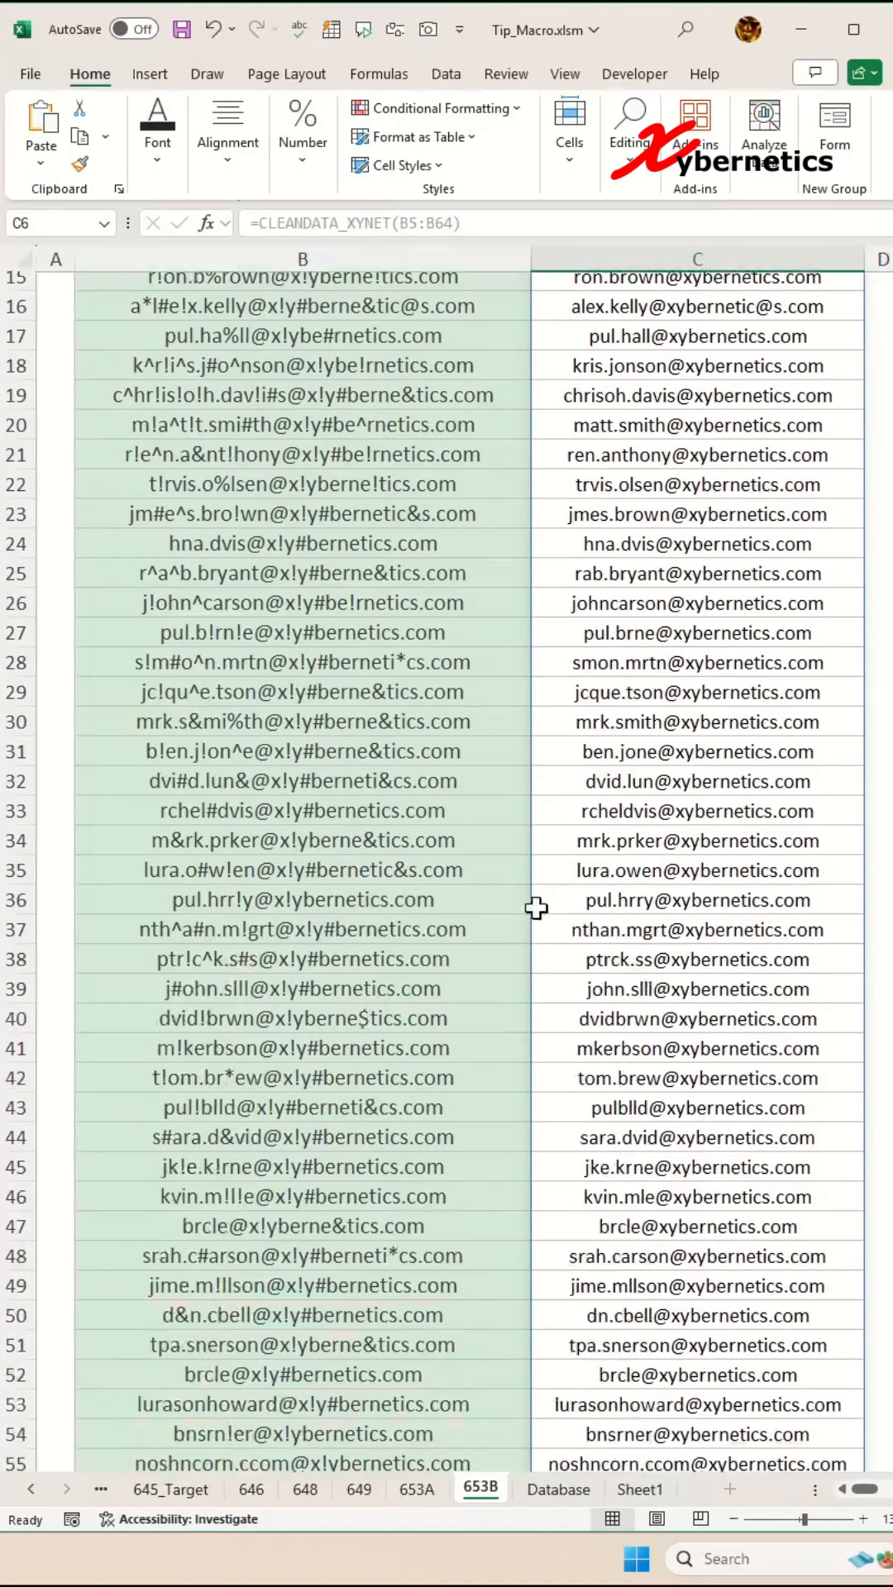
scroll(down, 3)
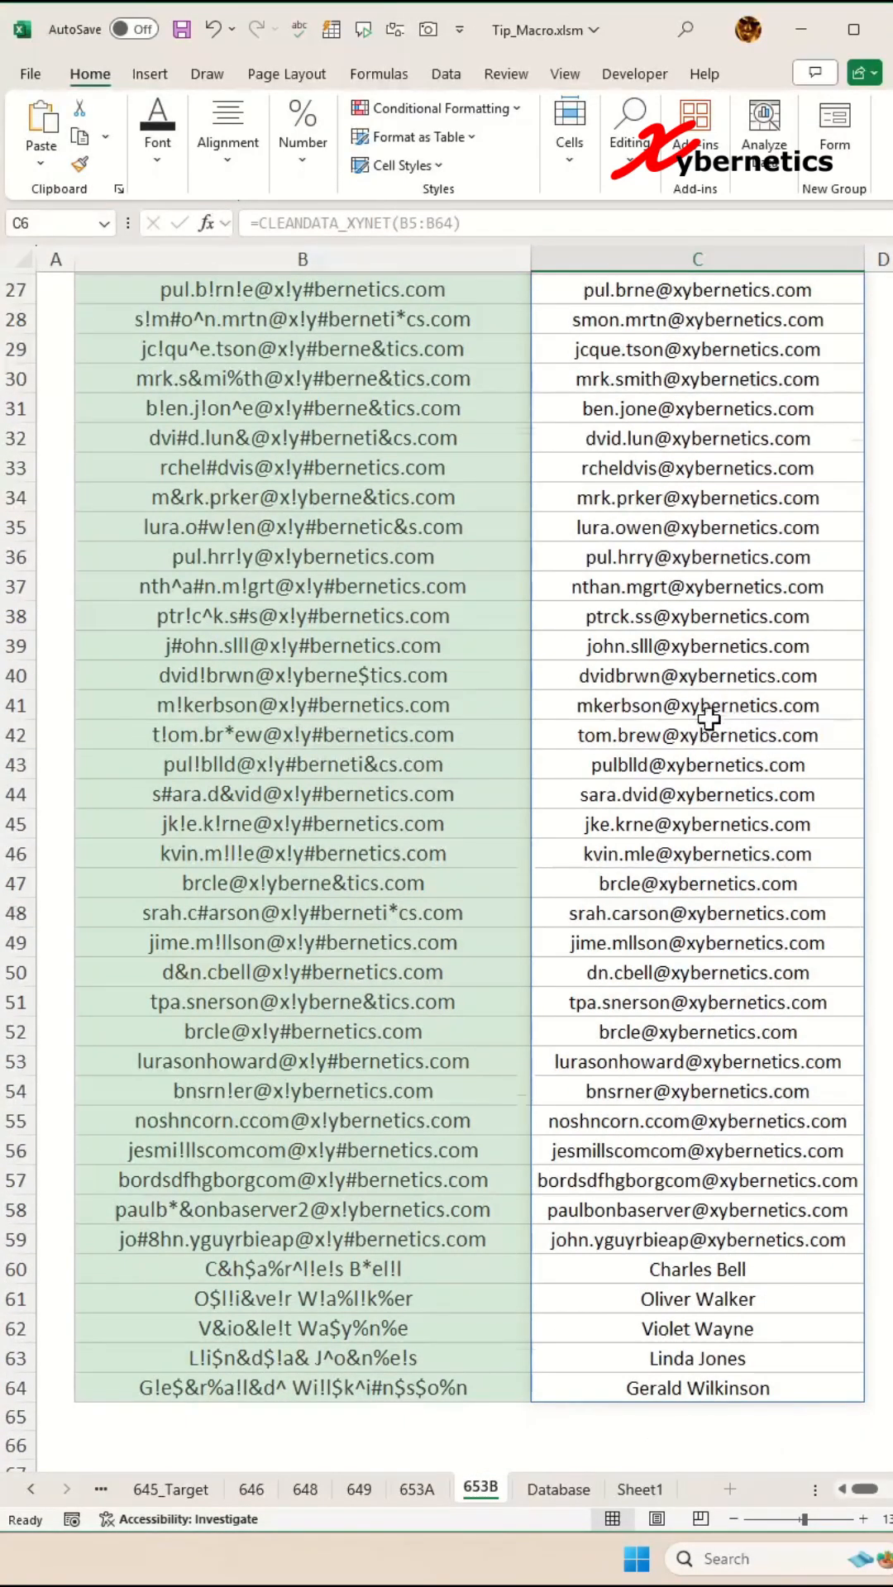
scroll(down, 3)
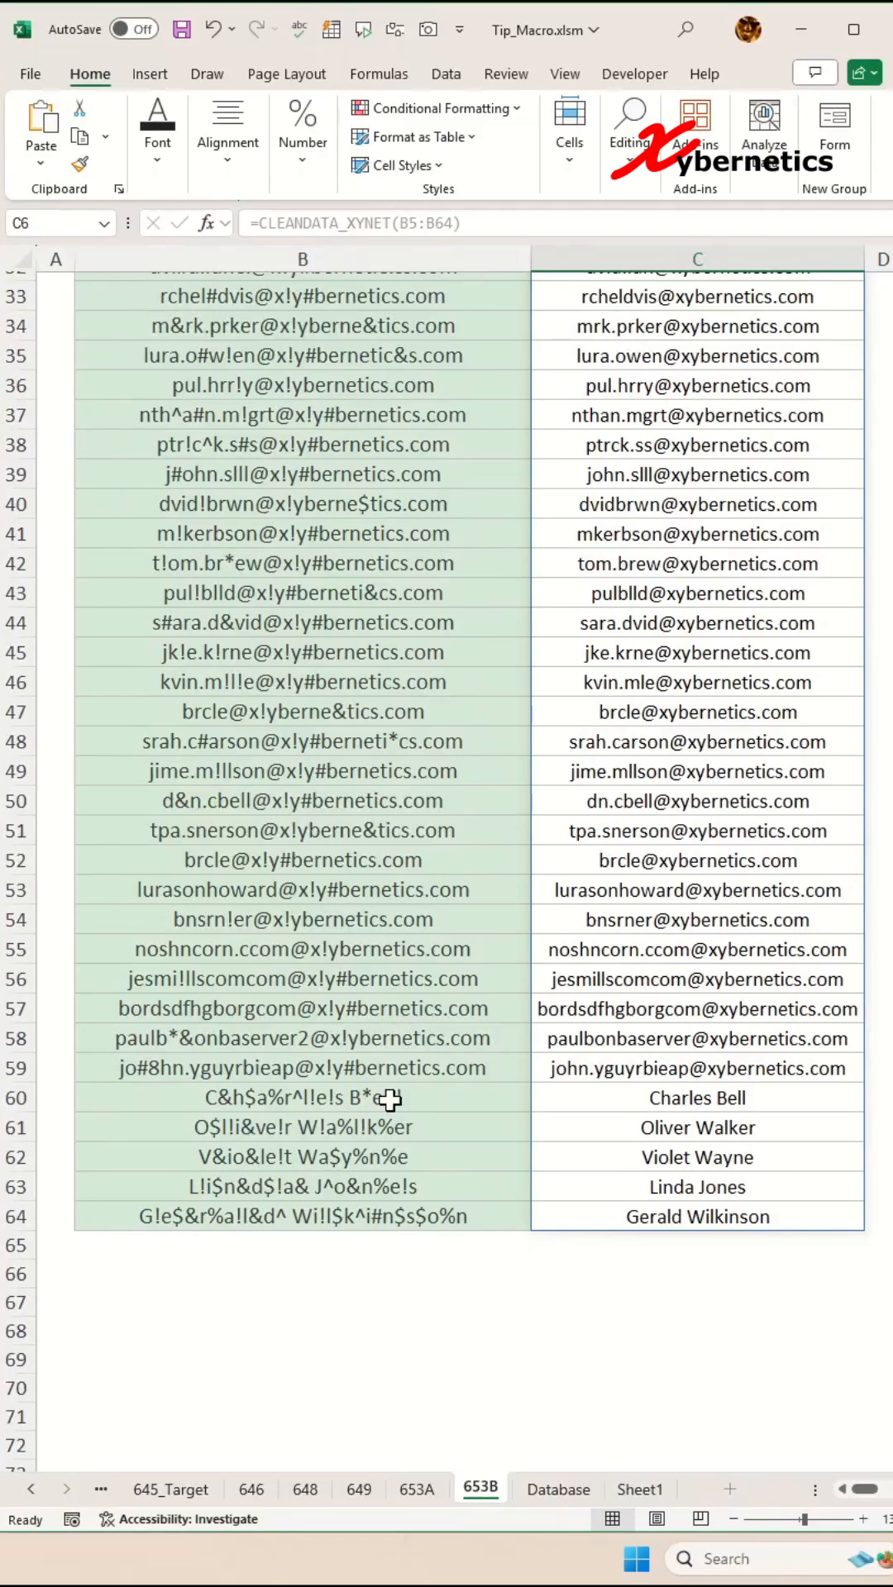